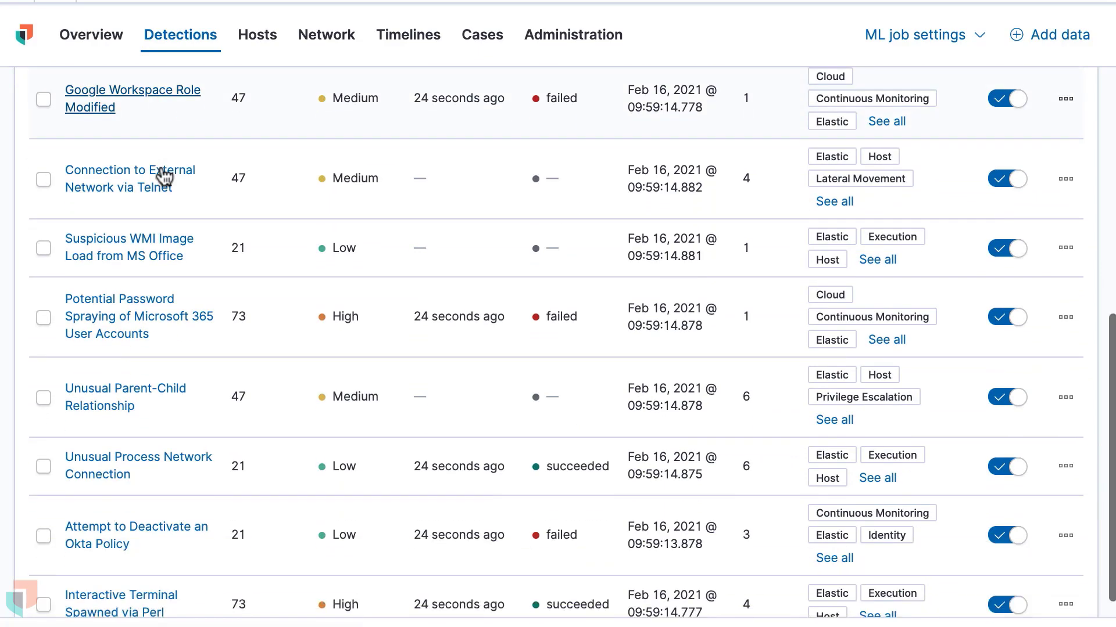
# Analyze the Malware Prevention Alert, selecting the 1 library event to show LogiMailApp.exe details.
pyautogui.click(878, 348)
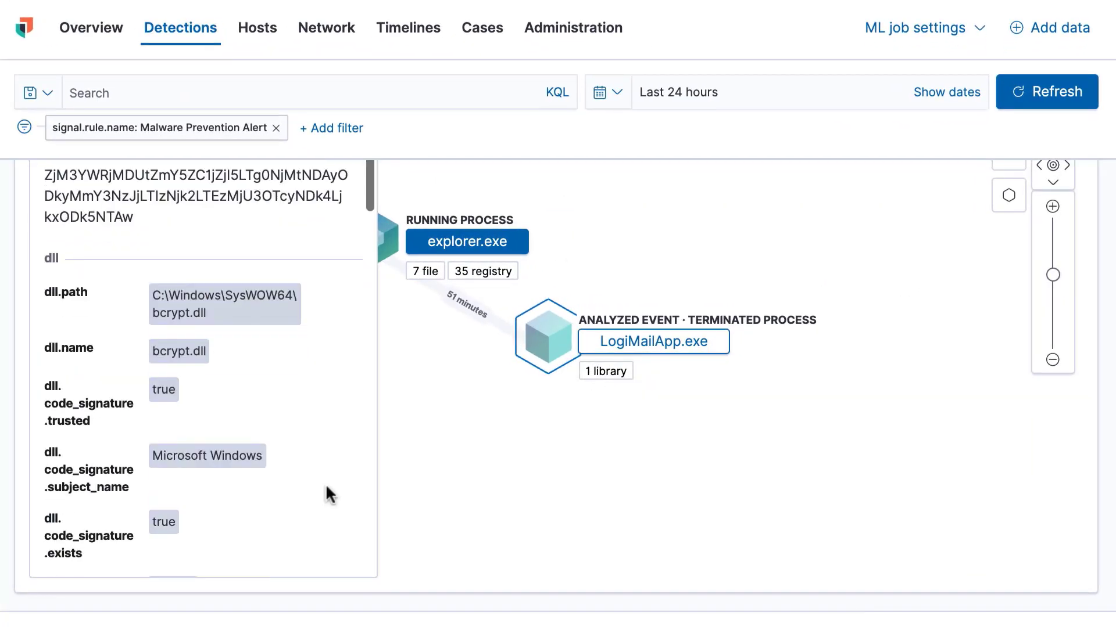
# Navigate from the analyzer to the elastic/detection-rules repository on GitHub.
pyautogui.click(425, 270)
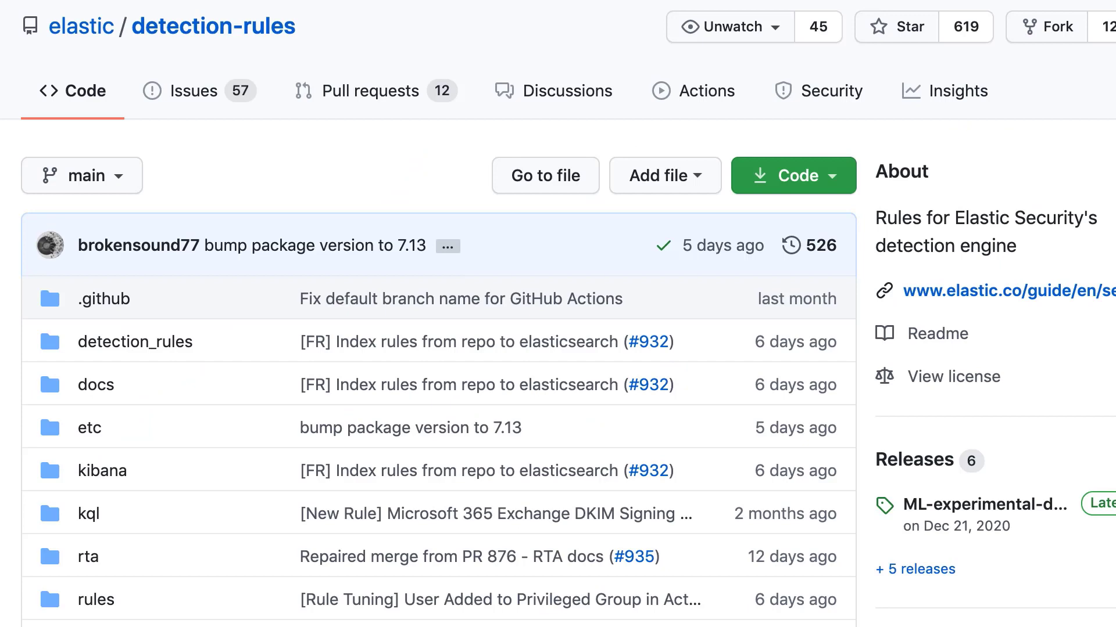
# Scroll through the repository files down to the README table of contents.
pyautogui.scroll(-3)
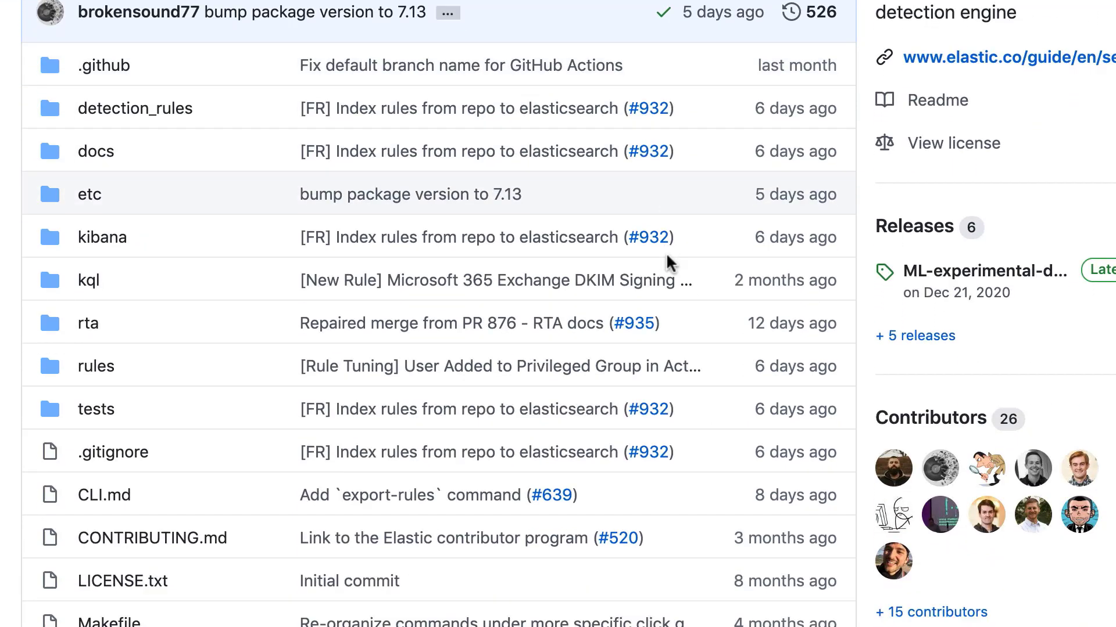
pyautogui.scroll(-3)
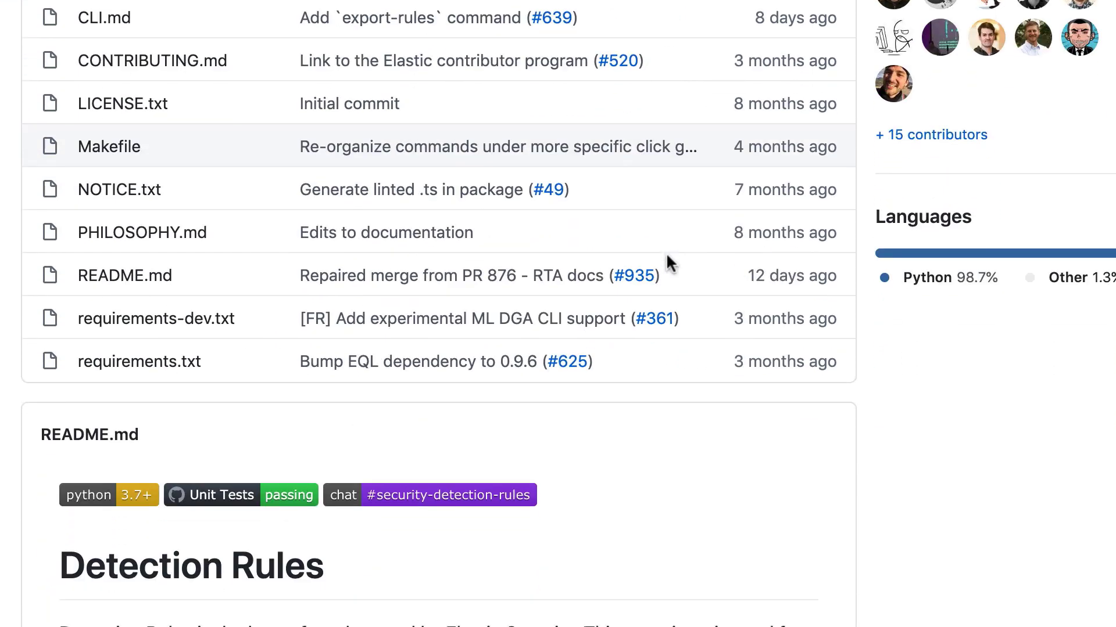
pyautogui.scroll(-3)
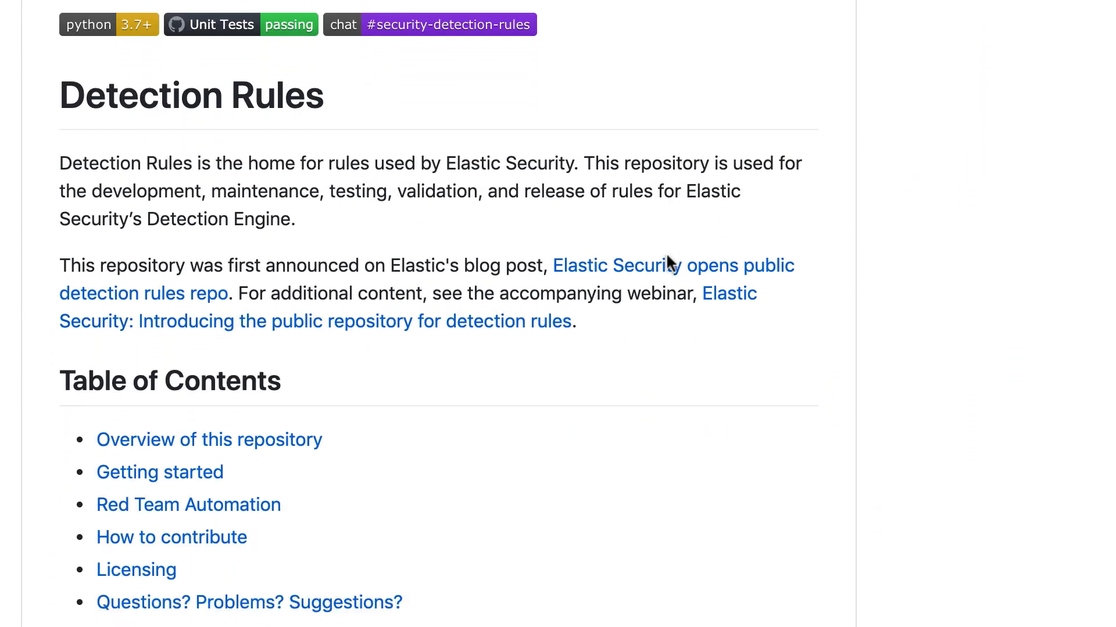
pyautogui.scroll(-3)
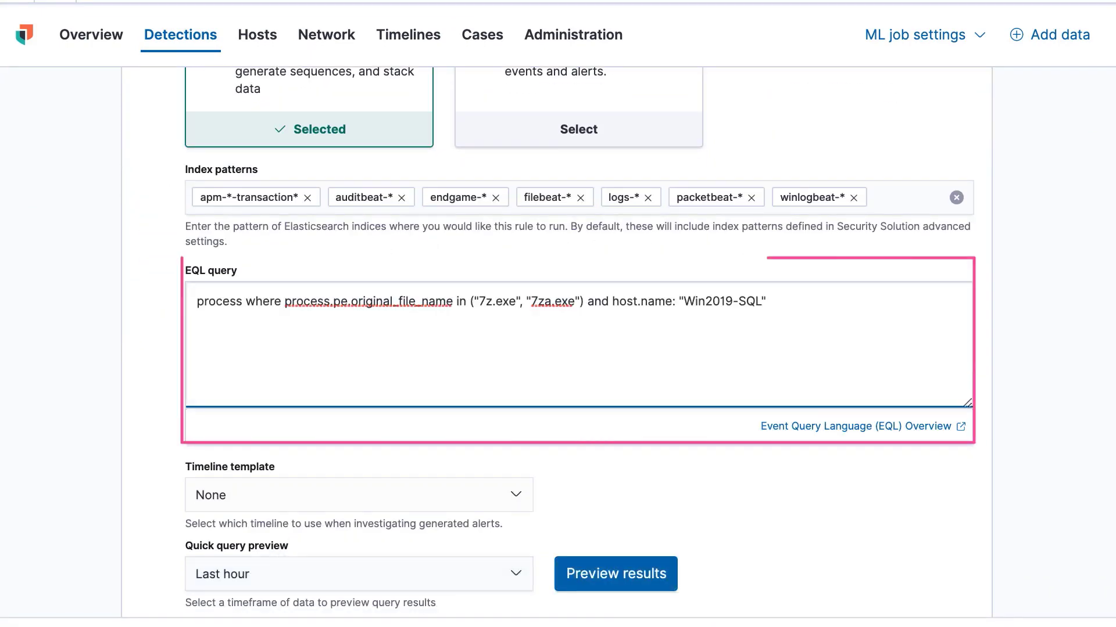
# Offer the Add to case choices for the first Malware Prevention Alert row.
pyautogui.click(359, 495)
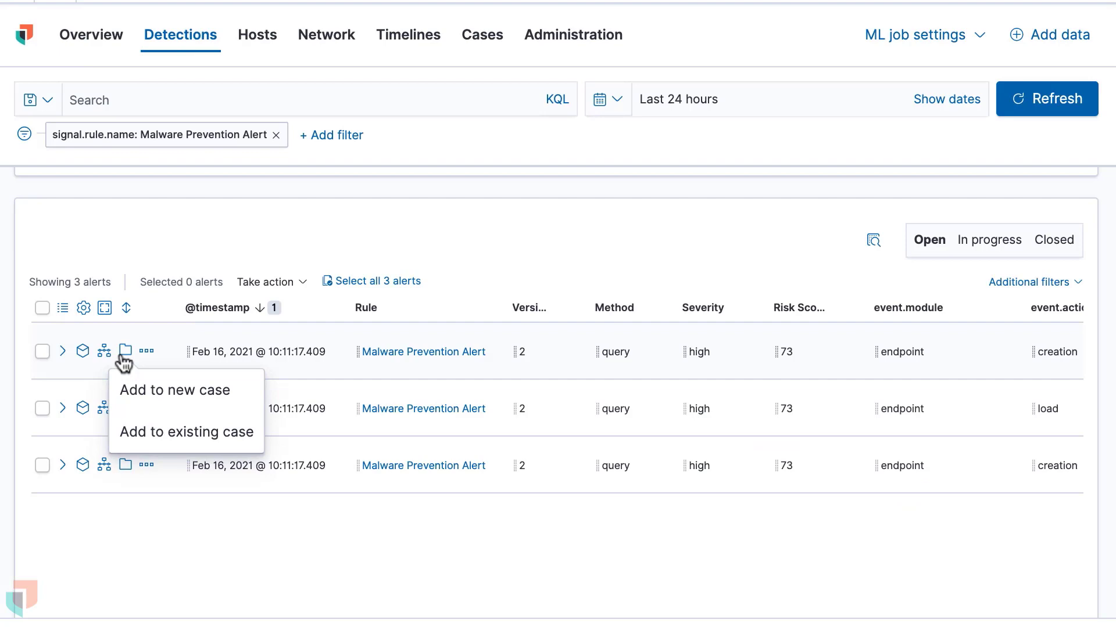
# Create a new case 'LogiMailApp.exe Malware Prevention Aler' from the alert and return to Detections.
pyautogui.click(175, 391)
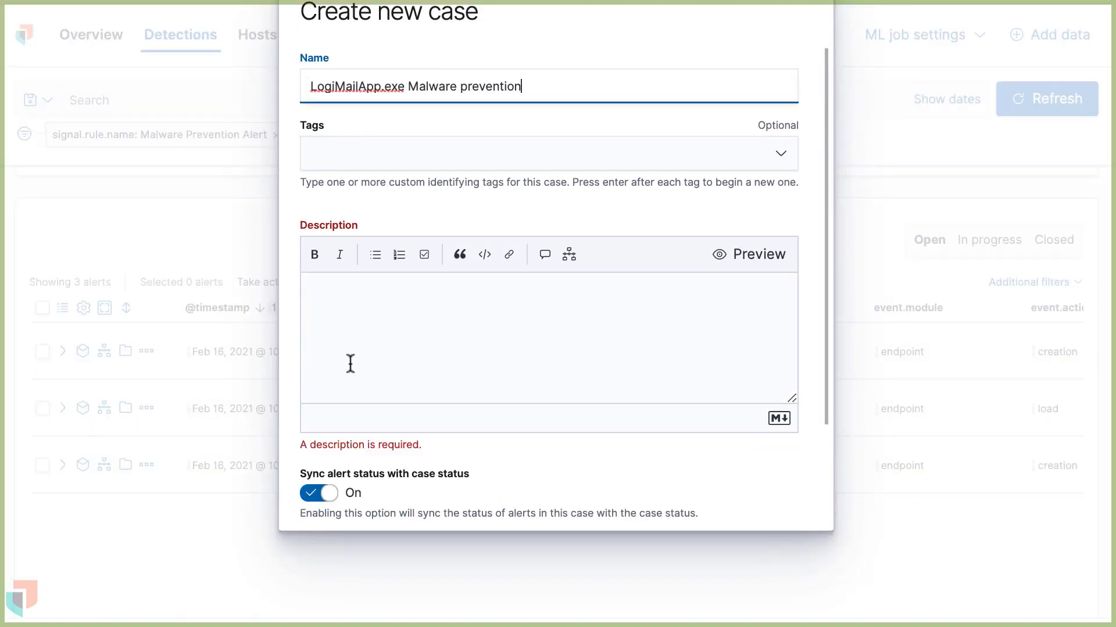
pyautogui.write('LogiMailApp.exe Malware Prevention Aler')
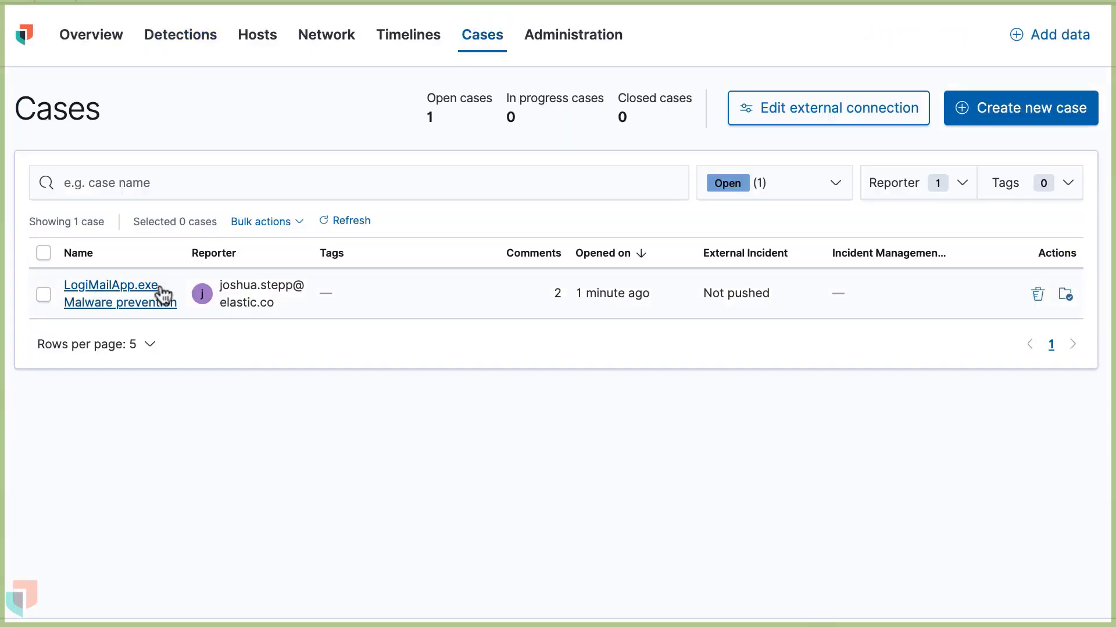
pyautogui.click(109, 286)
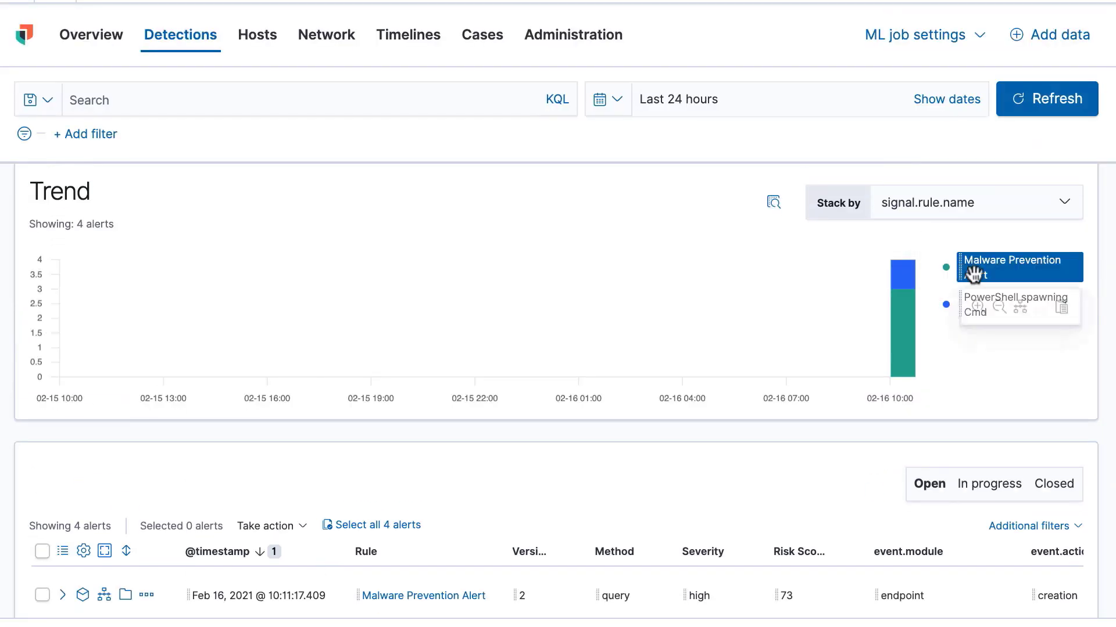
# Filter to Malware Prevention Alert, list explorer.exe's 7 file events and show LogiMailApp.exe process details.
pyautogui.click(1015, 261)
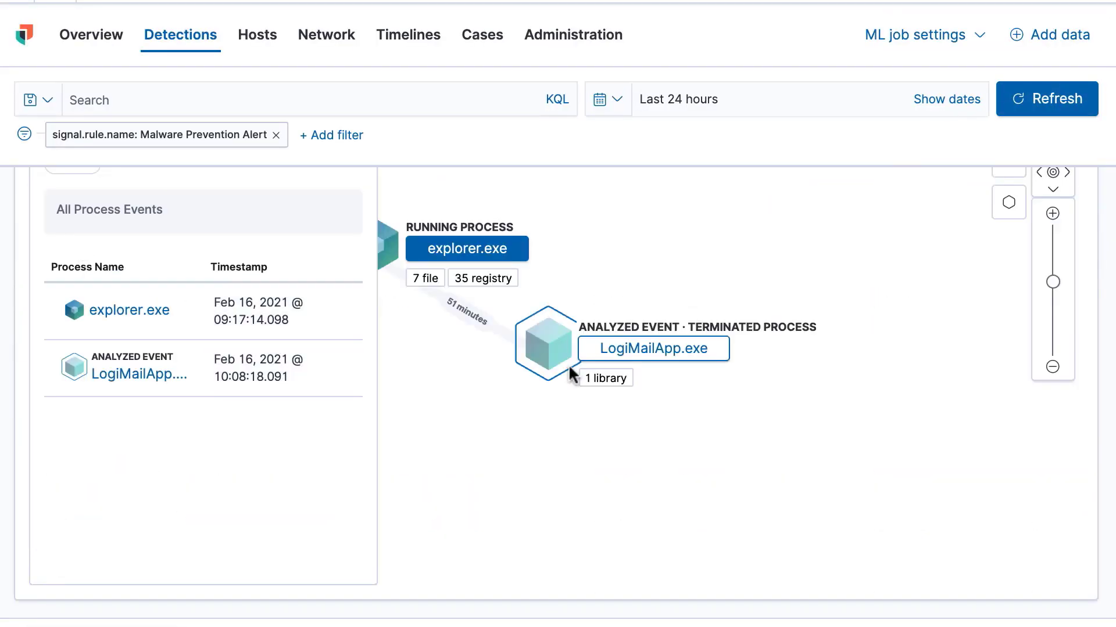
pyautogui.click(604, 378)
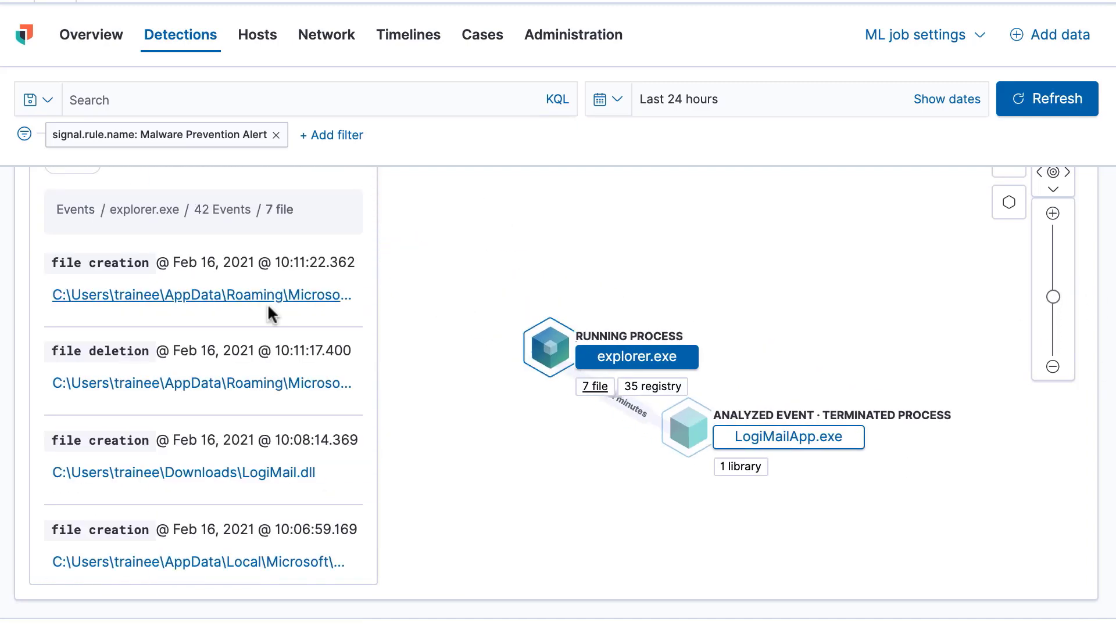
pyautogui.click(685, 426)
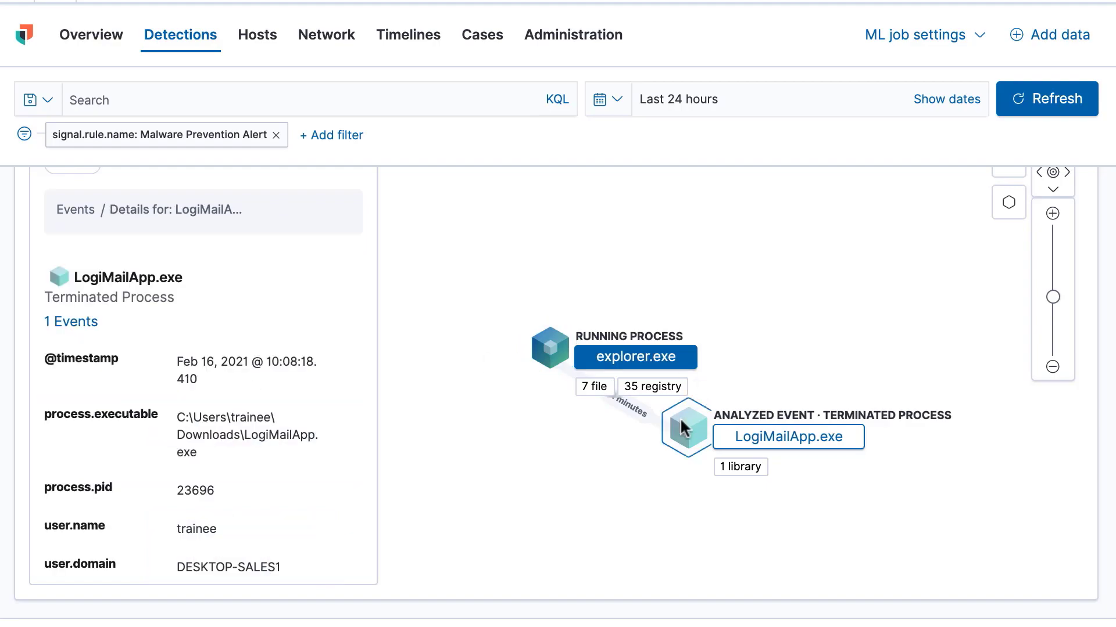